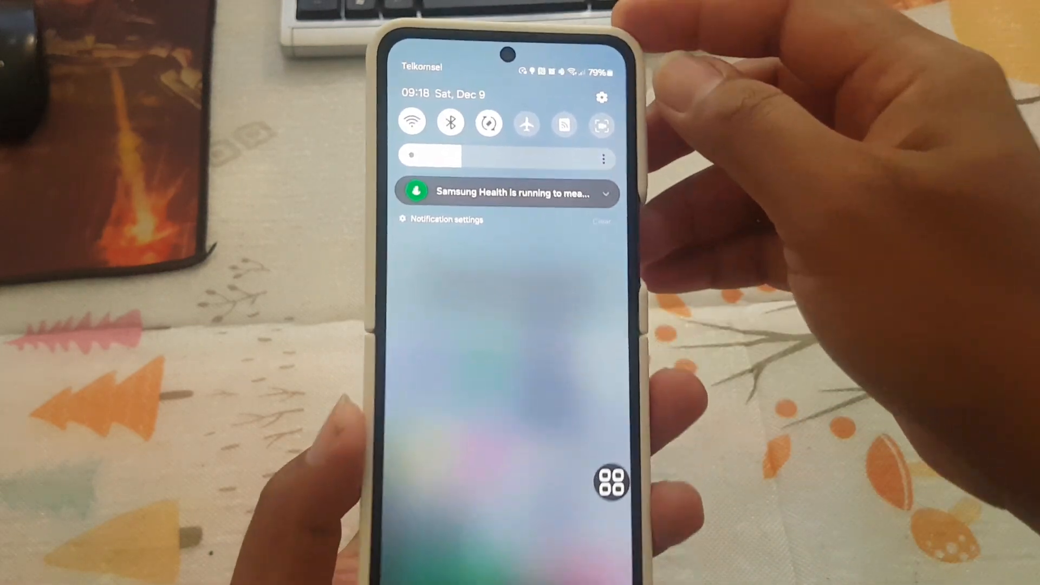
Step: Open the Settings app from the notification shade's gear icon
{"action": "left_click", "coordinate": [601, 98]}
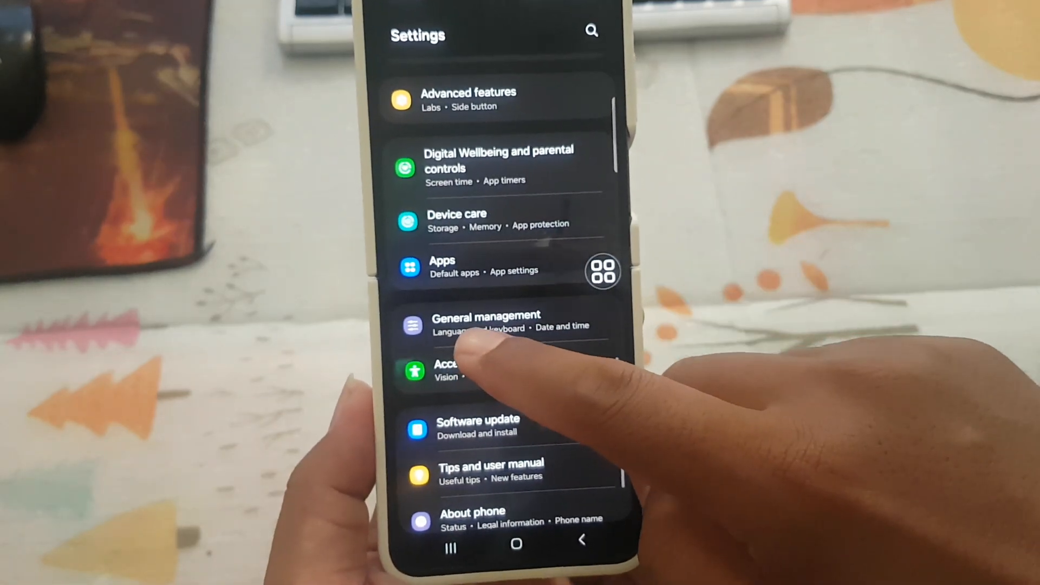
Step: Go through General management and Keyboard list to Samsung Keyboard's Layout page
{"action": "left_click", "coordinate": [484, 320]}
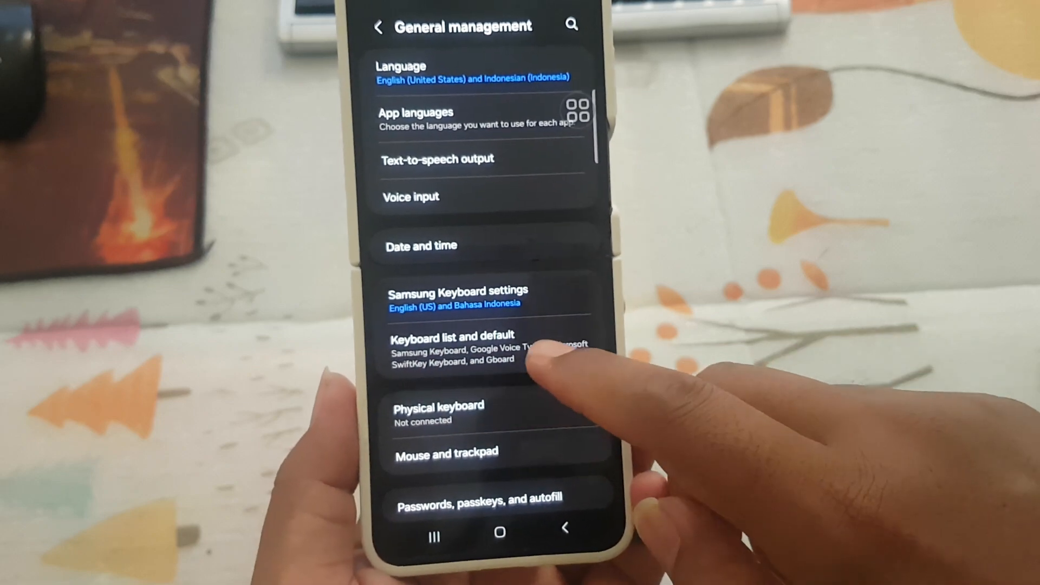
{"action": "left_click", "coordinate": [457, 335]}
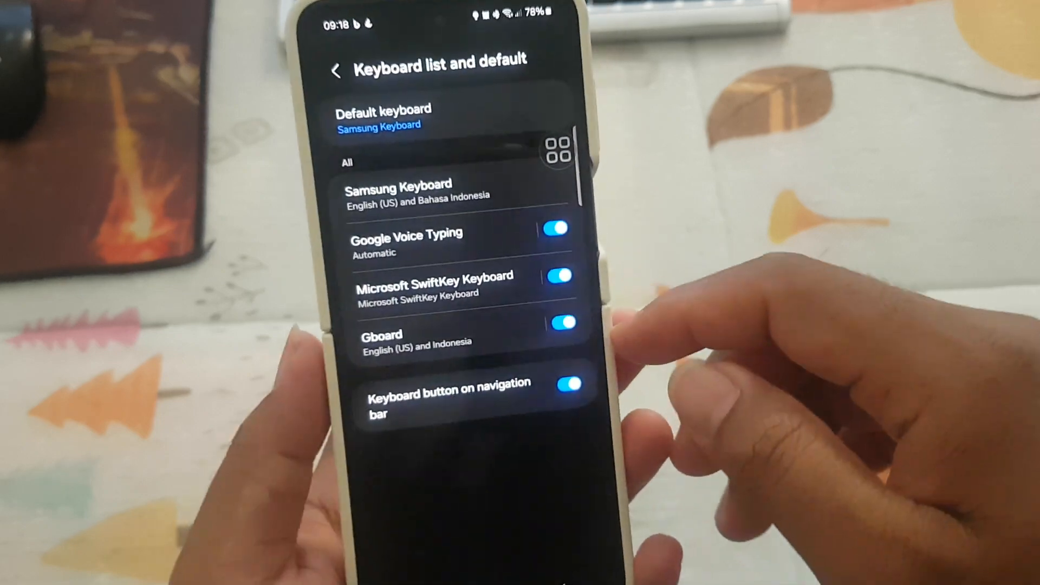
{"action": "left_click", "coordinate": [398, 189]}
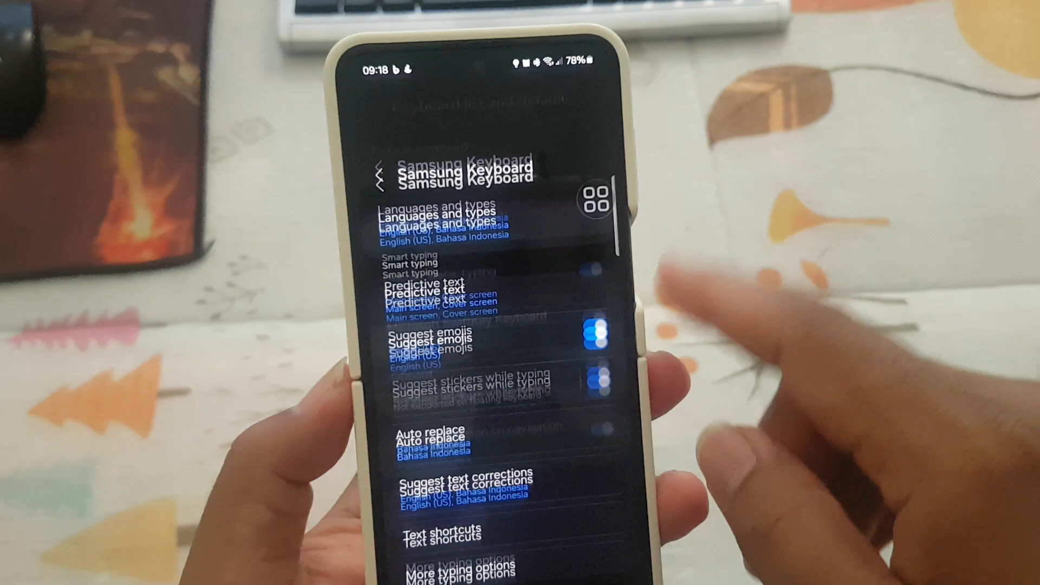
{"action": "scroll", "scroll_direction": "down", "scroll_amount": 3}
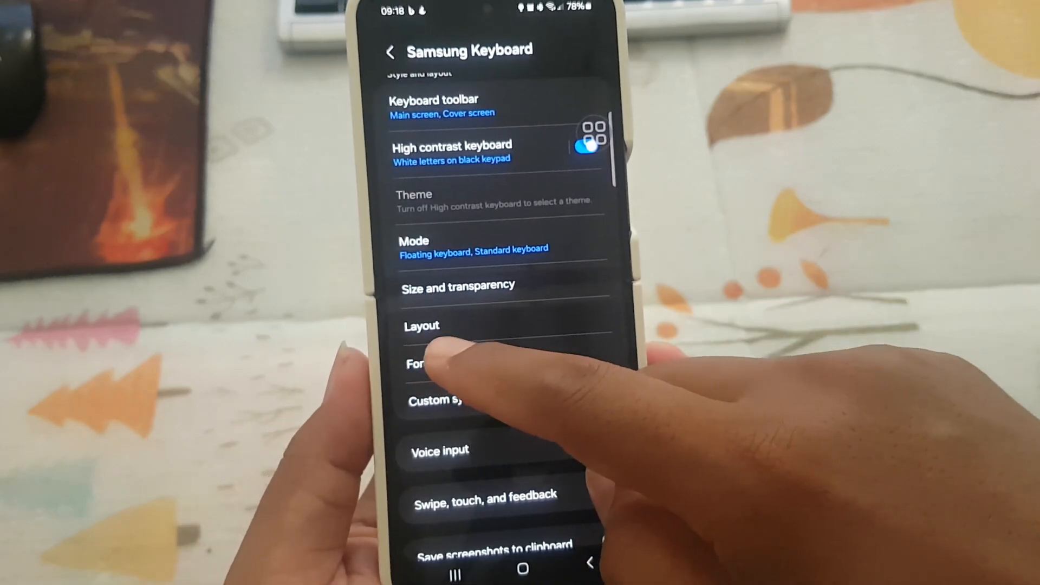
{"action": "left_click", "coordinate": [422, 326]}
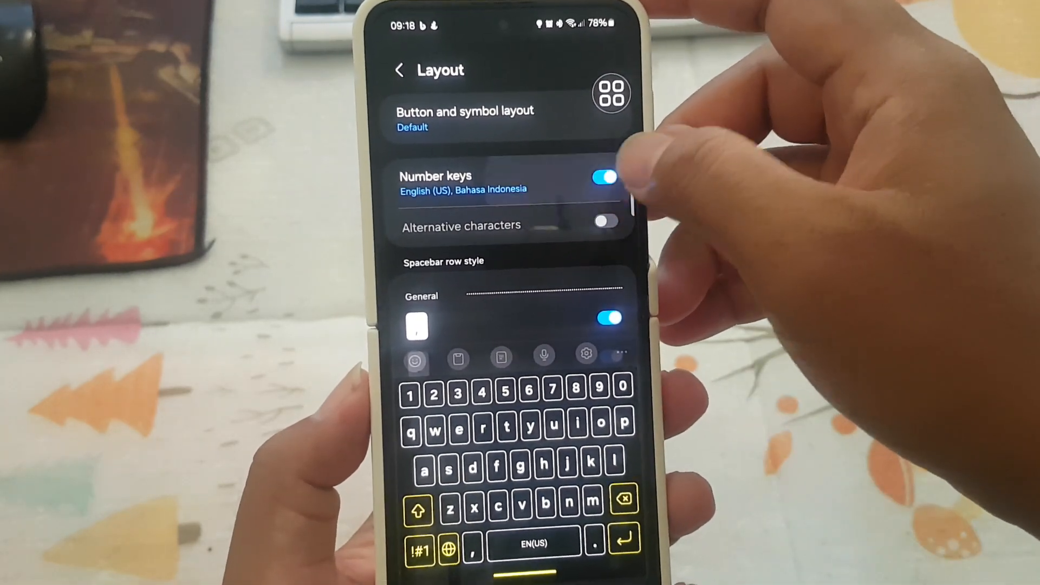
Step: Toggle the Number keys switch off, on, and finally off
{"action": "left_click", "coordinate": [603, 176]}
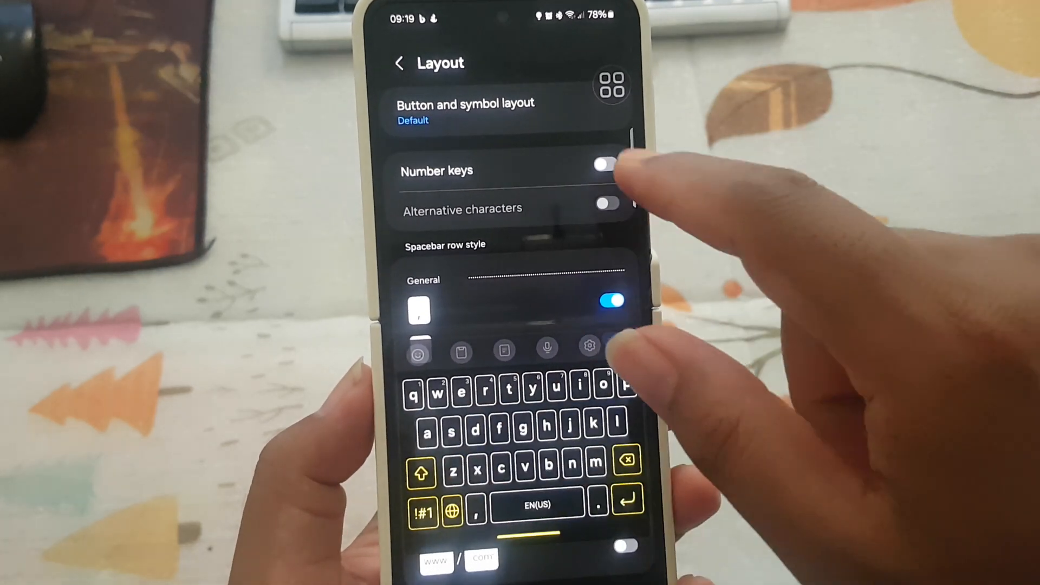
{"action": "left_click", "coordinate": [604, 168]}
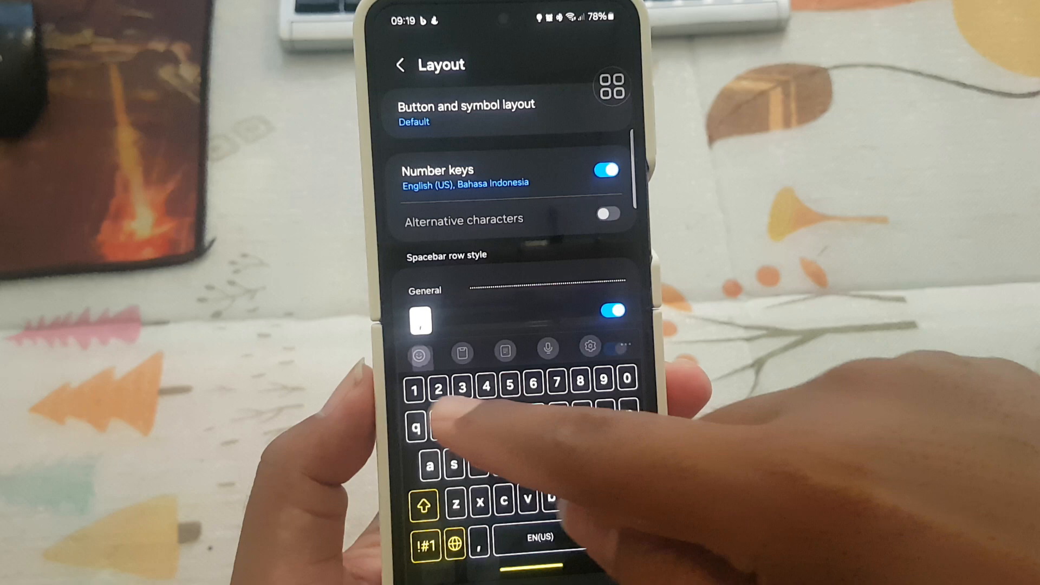
{"action": "left_click", "coordinate": [604, 170]}
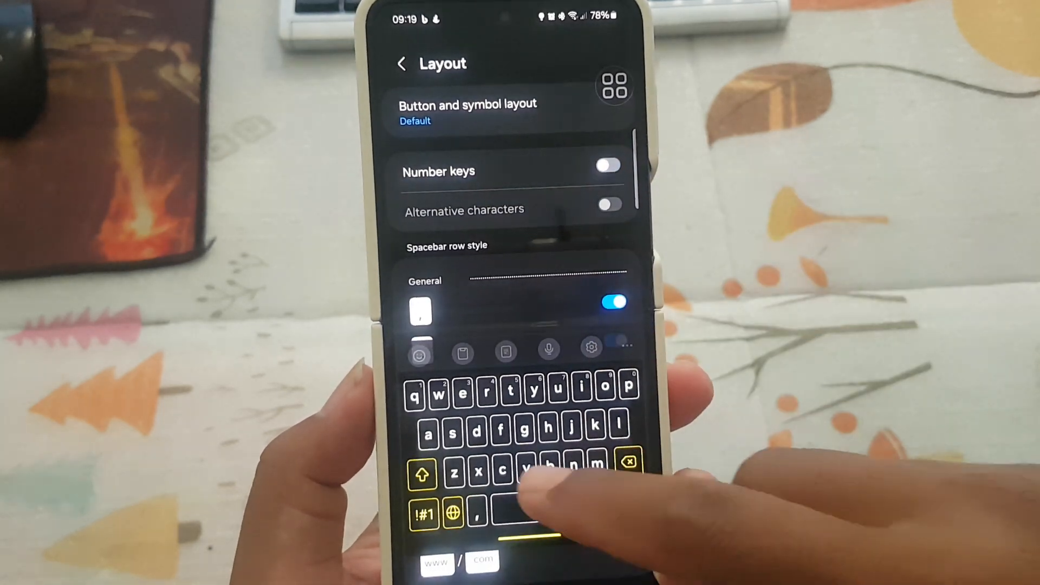